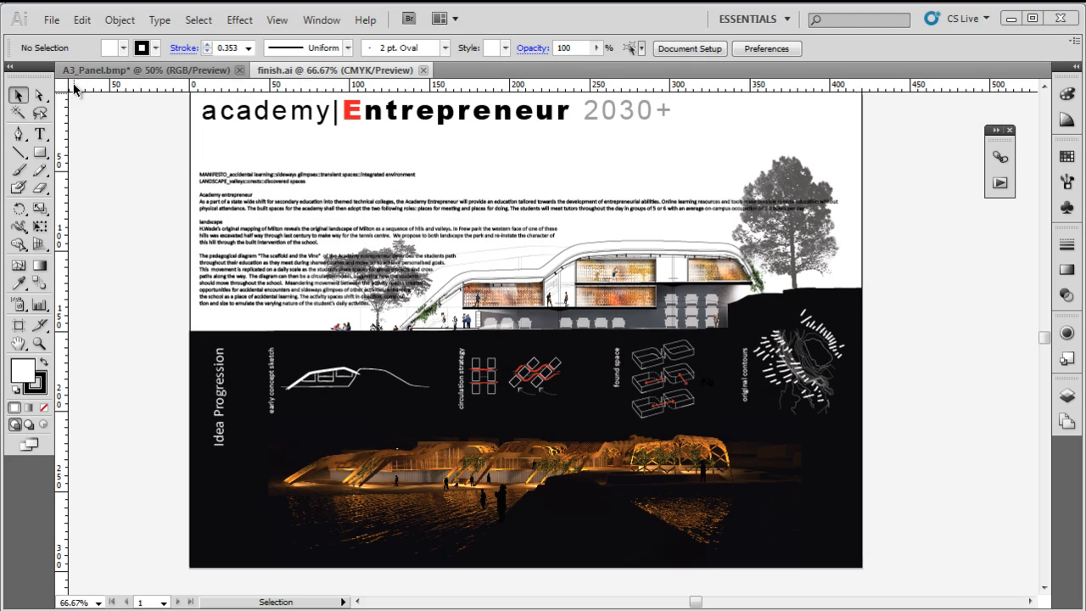
- Bring up the File menu to reach the save commands
{"action": "left_click", "coordinate": [51, 19]}
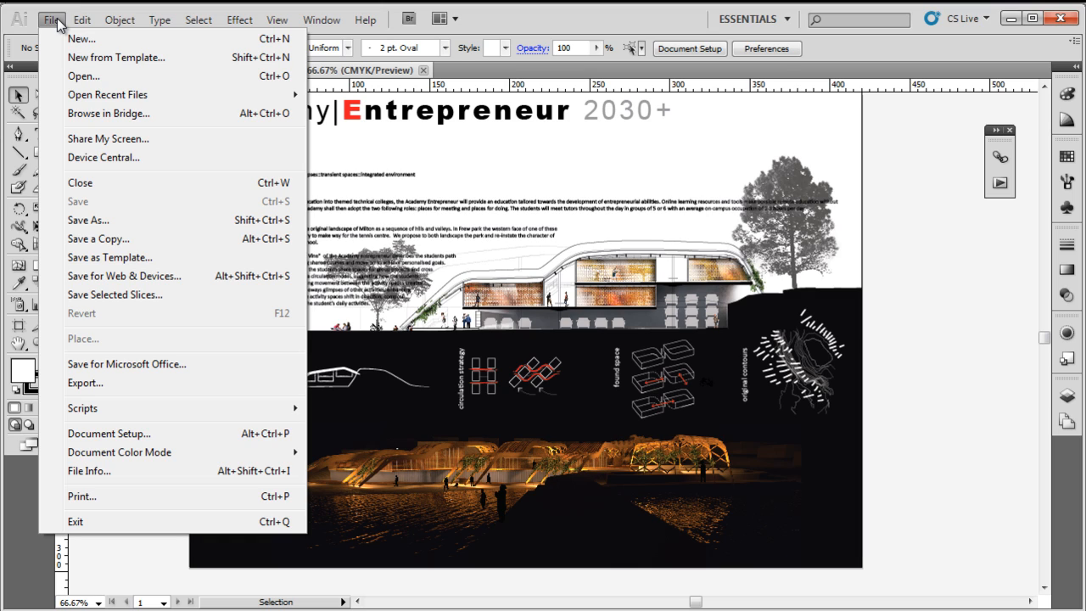
{"action": "mouse_move", "coordinate": [133, 200]}
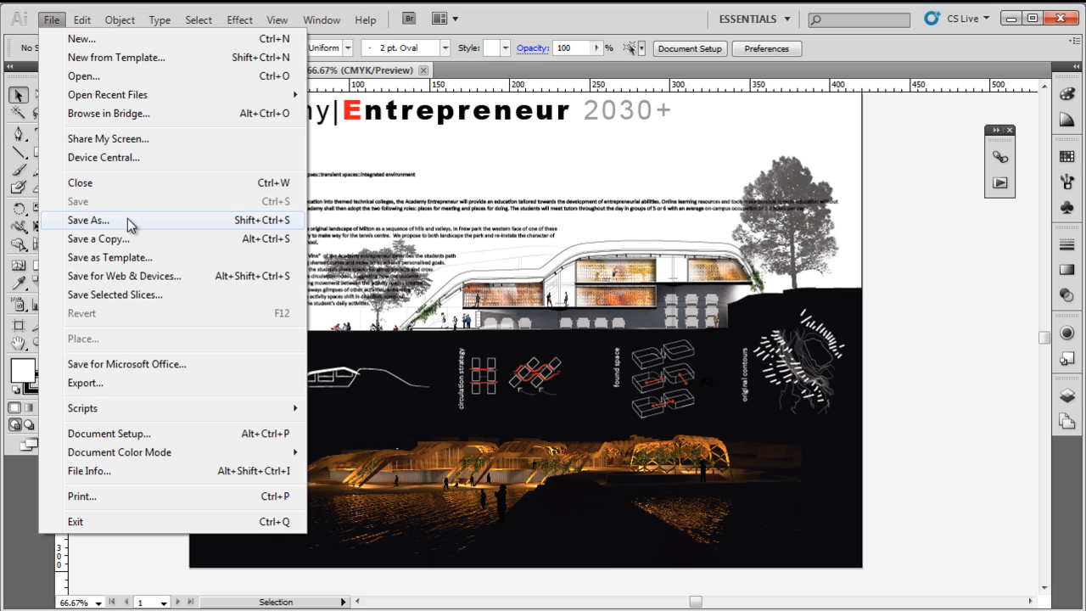
{"action": "mouse_move", "coordinate": [151, 224]}
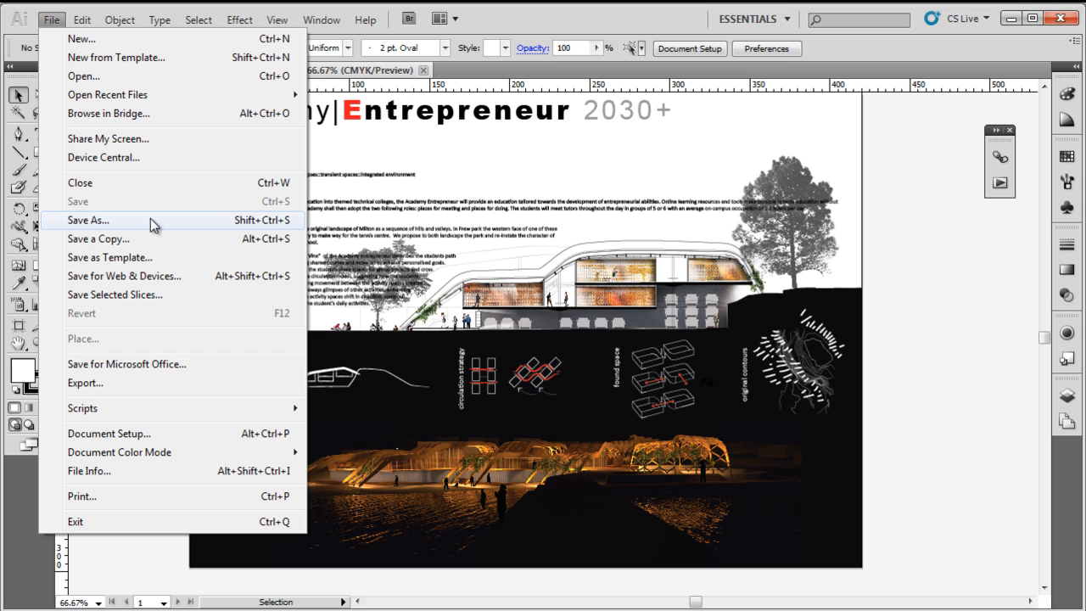
{"action": "mouse_move", "coordinate": [156, 224]}
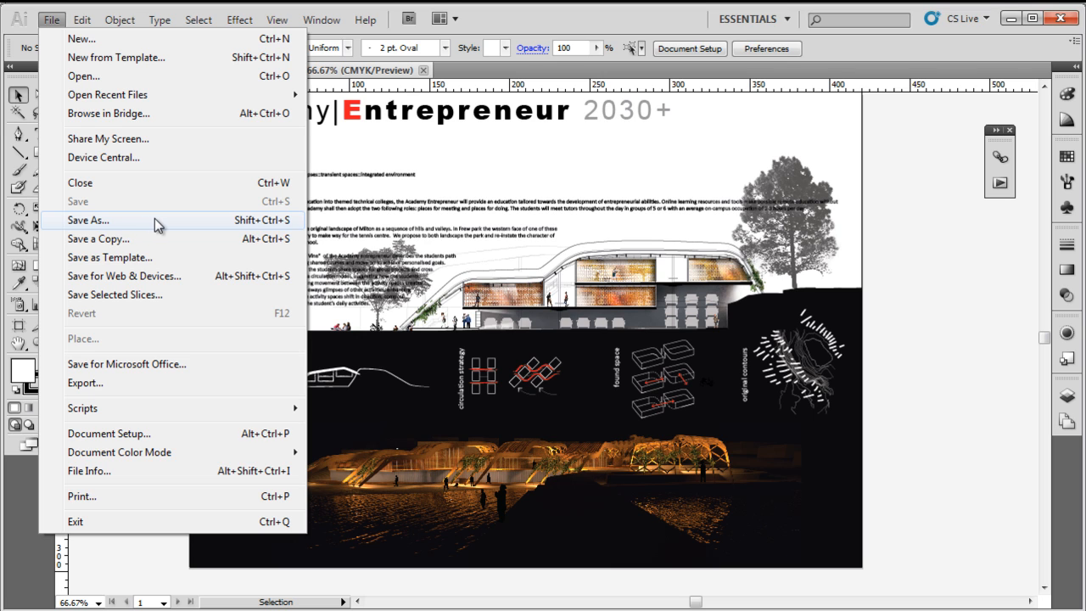
- Begin a Save As, naming the copy A3 in the tutorial files folder
{"action": "left_click", "coordinate": [88, 220]}
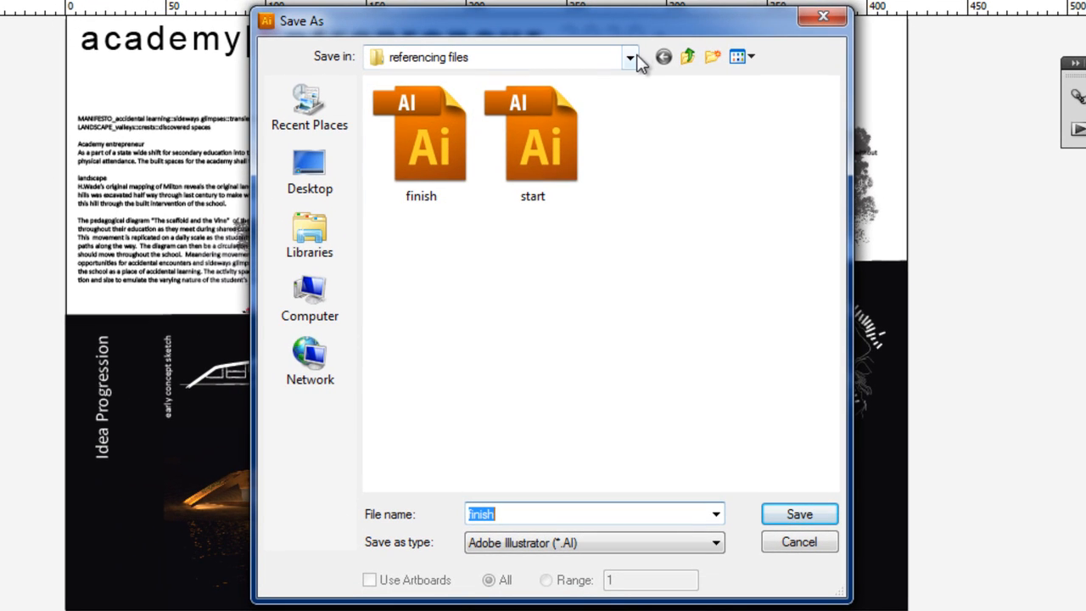
{"action": "left_click", "coordinate": [629, 58]}
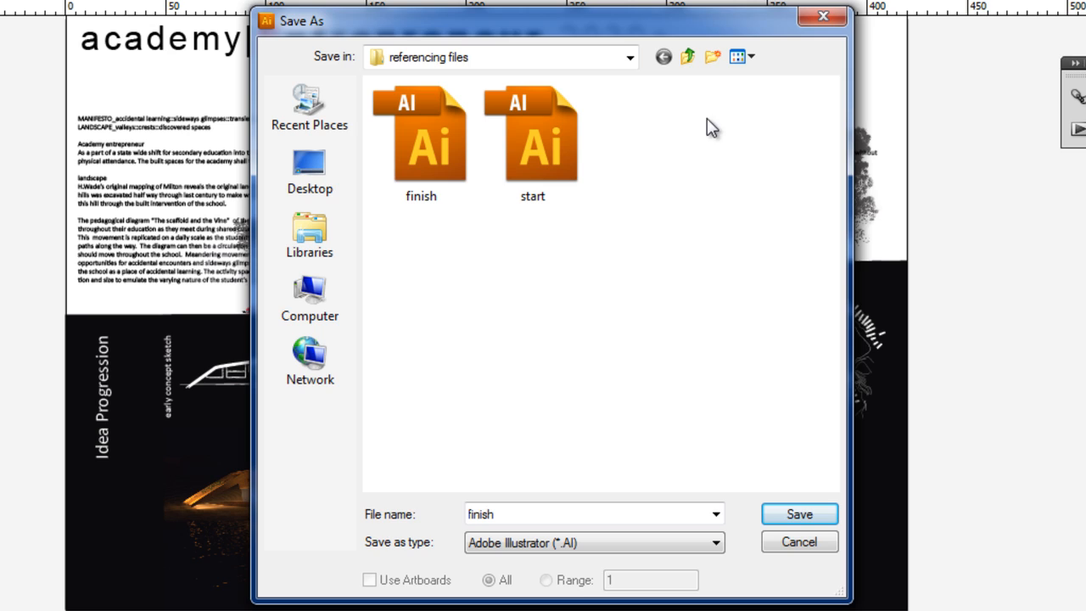
{"action": "left_click", "coordinate": [585, 514]}
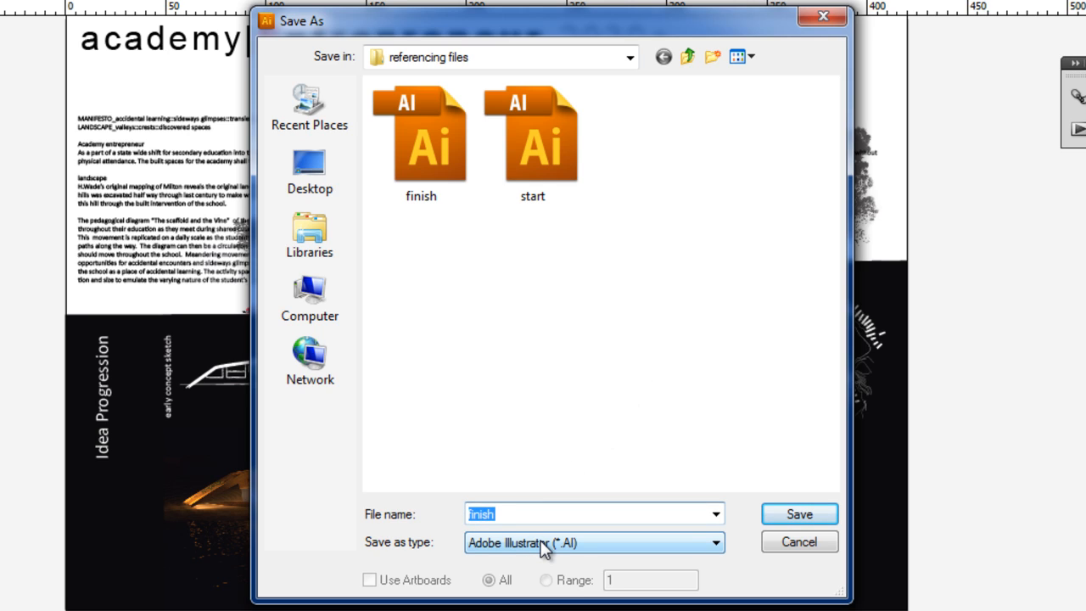
{"action": "type", "text": "A3_panel"}
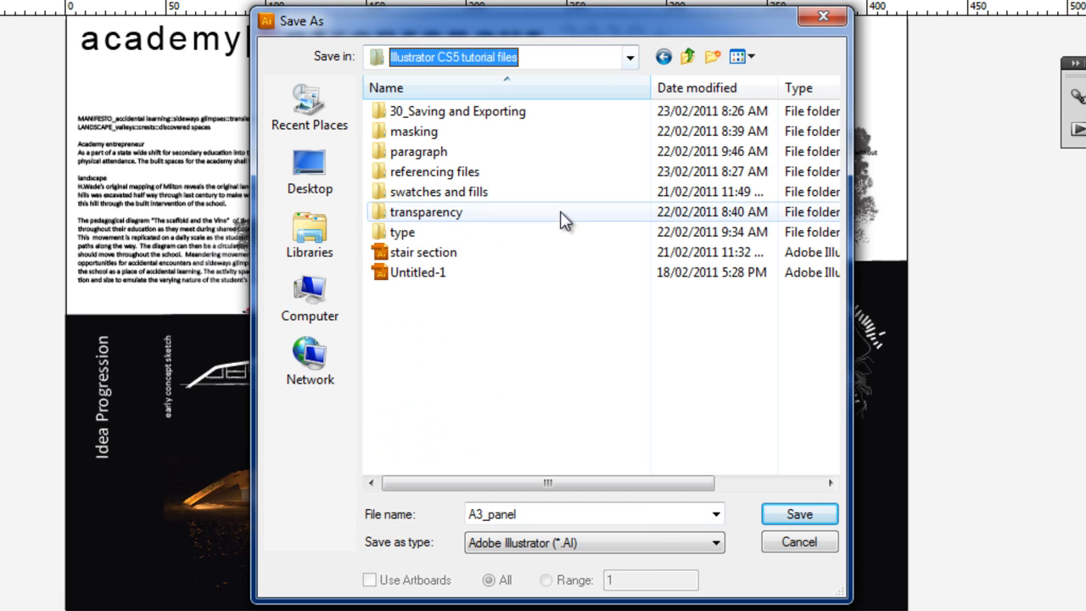
- Save into the target folder as A3_panel.ai in Adobe Illustrator (*.AI) format
{"action": "double_click", "coordinate": [456, 112]}
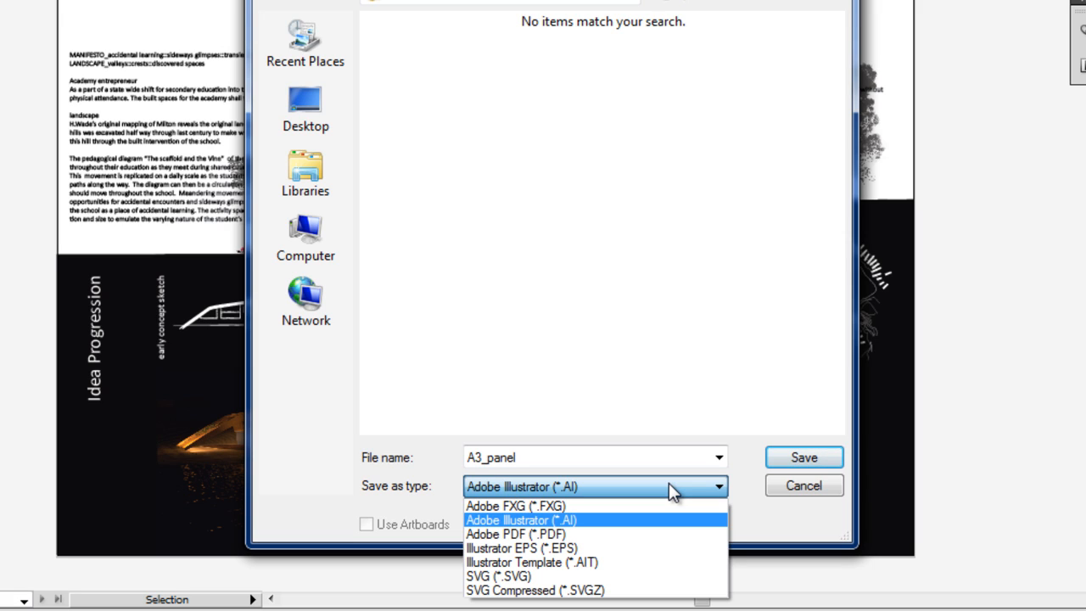
{"action": "left_click", "coordinate": [519, 520]}
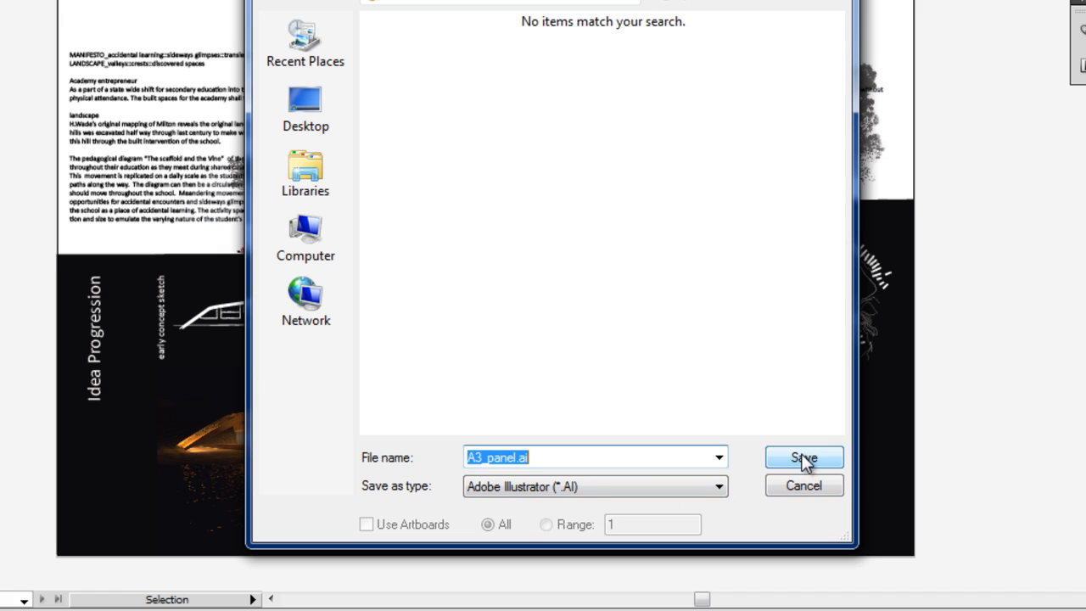
{"action": "left_click", "coordinate": [804, 458]}
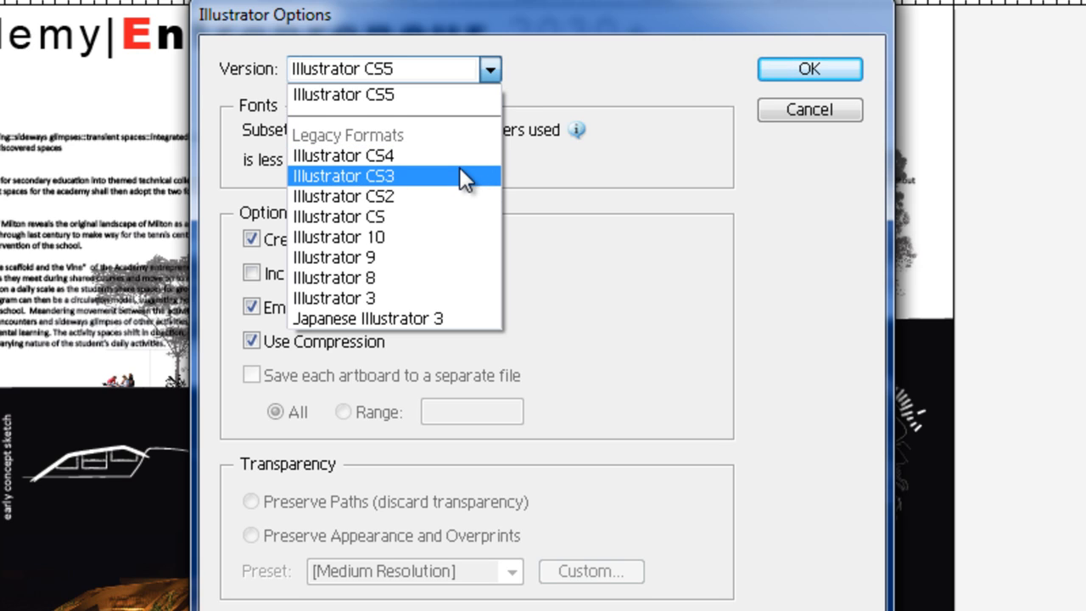
{"action": "mouse_move", "coordinate": [465, 183]}
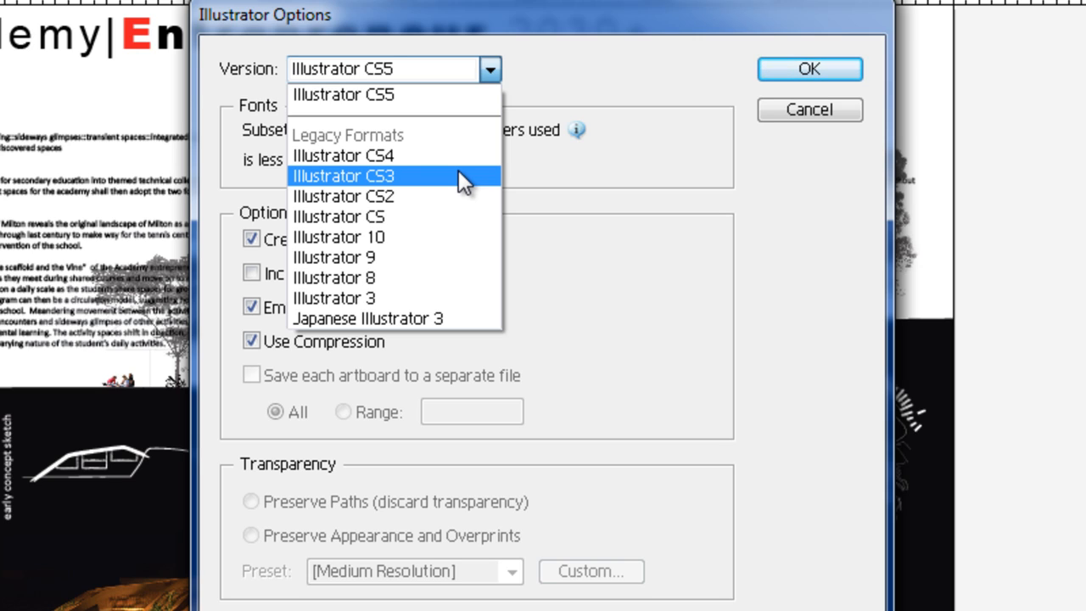
- Set the file version to Illustrator CS5, keeping PDF compatibility and compression, and confirm the save
{"action": "left_click", "coordinate": [343, 174]}
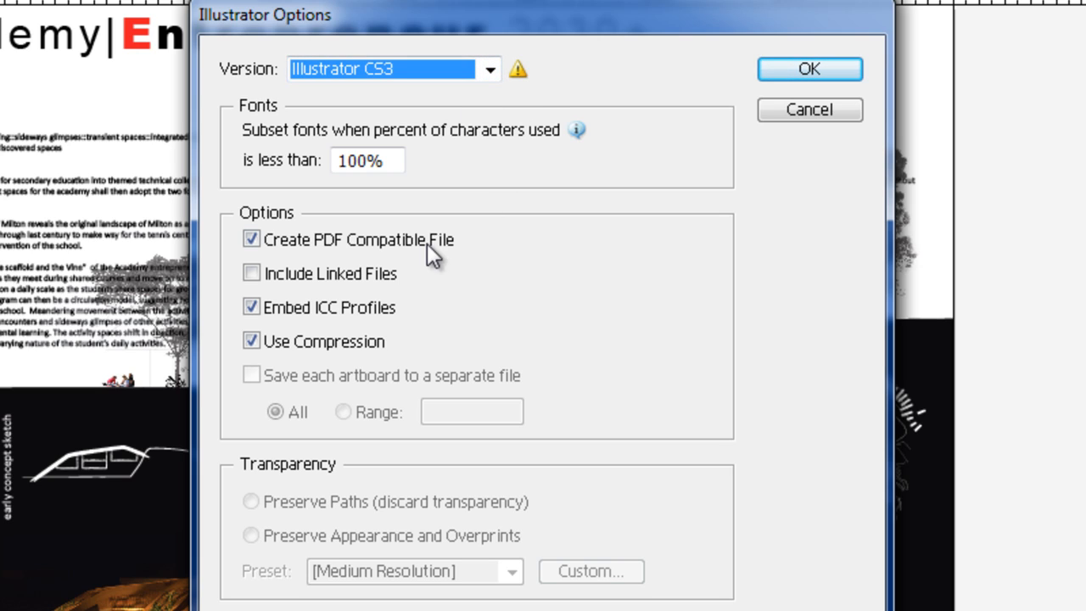
{"action": "mouse_move", "coordinate": [431, 258]}
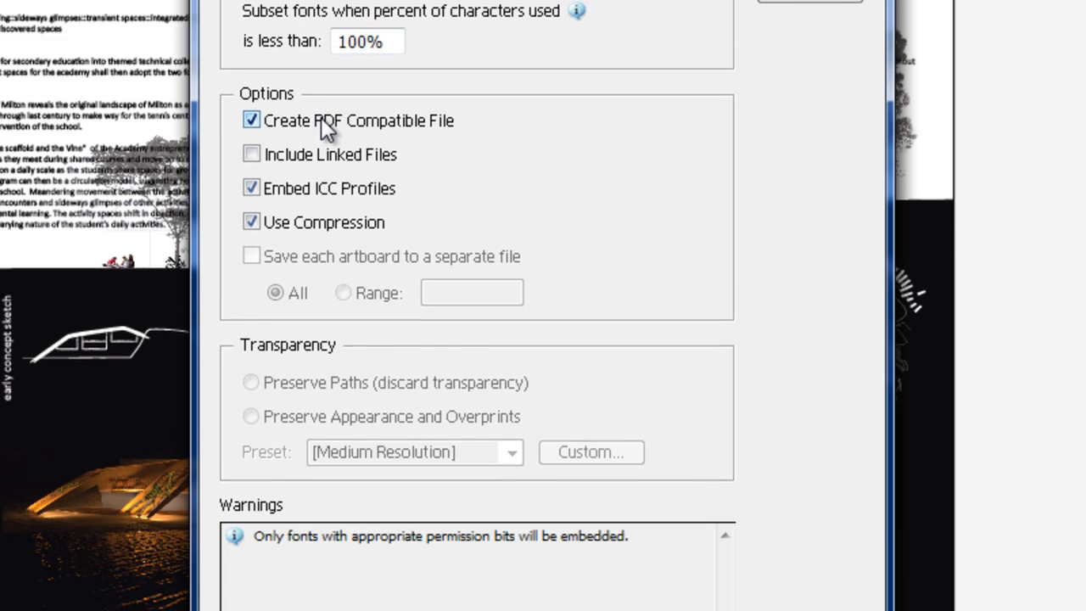
{"action": "scroll", "scroll_direction": "down", "scroll_amount": 3}
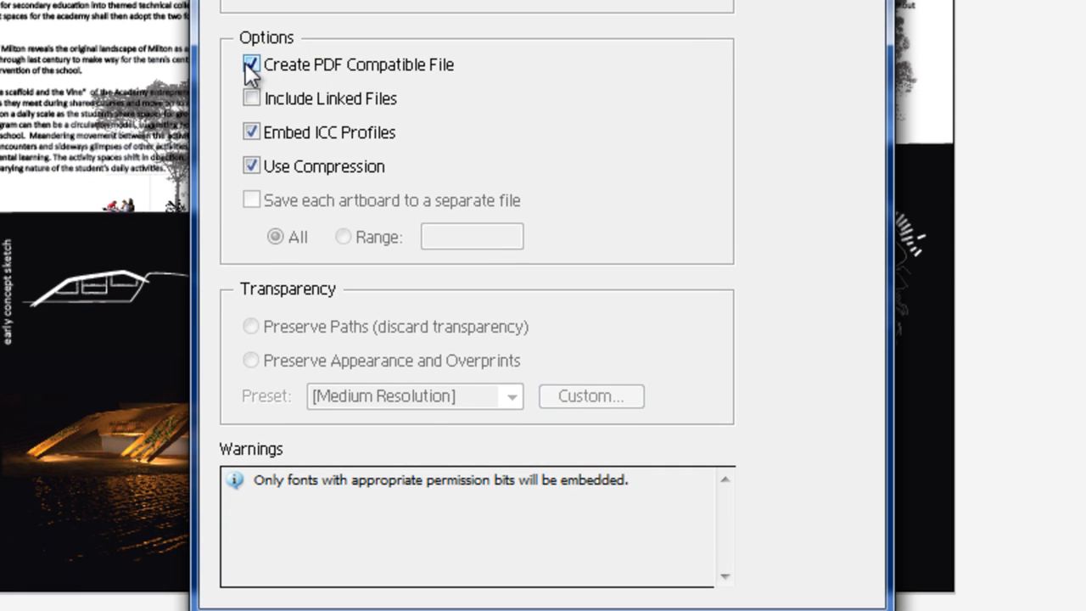
{"action": "mouse_move", "coordinate": [285, 89]}
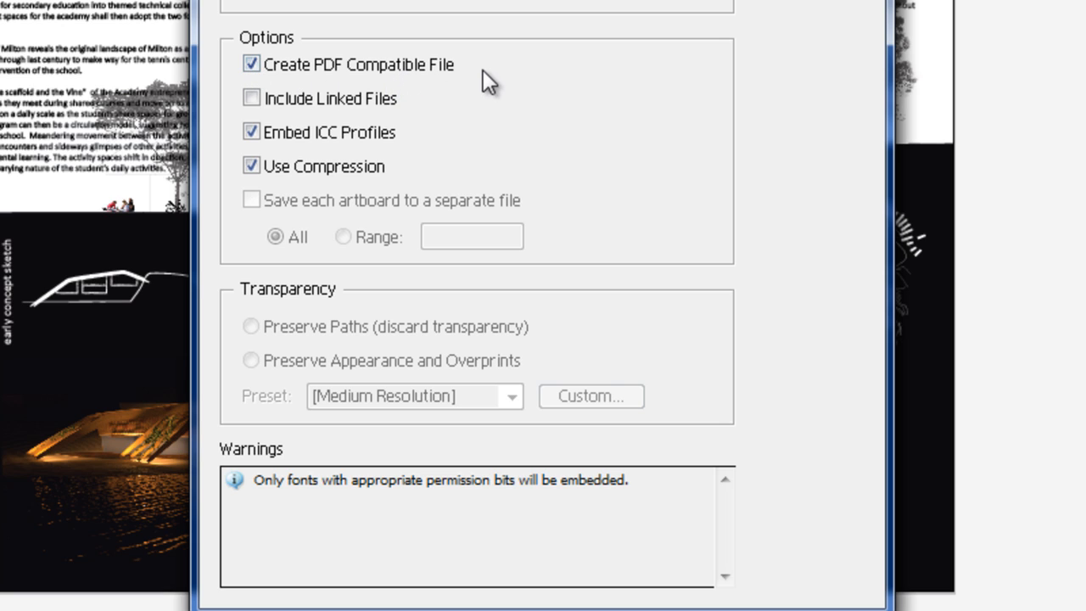
{"action": "left_click", "coordinate": [251, 97]}
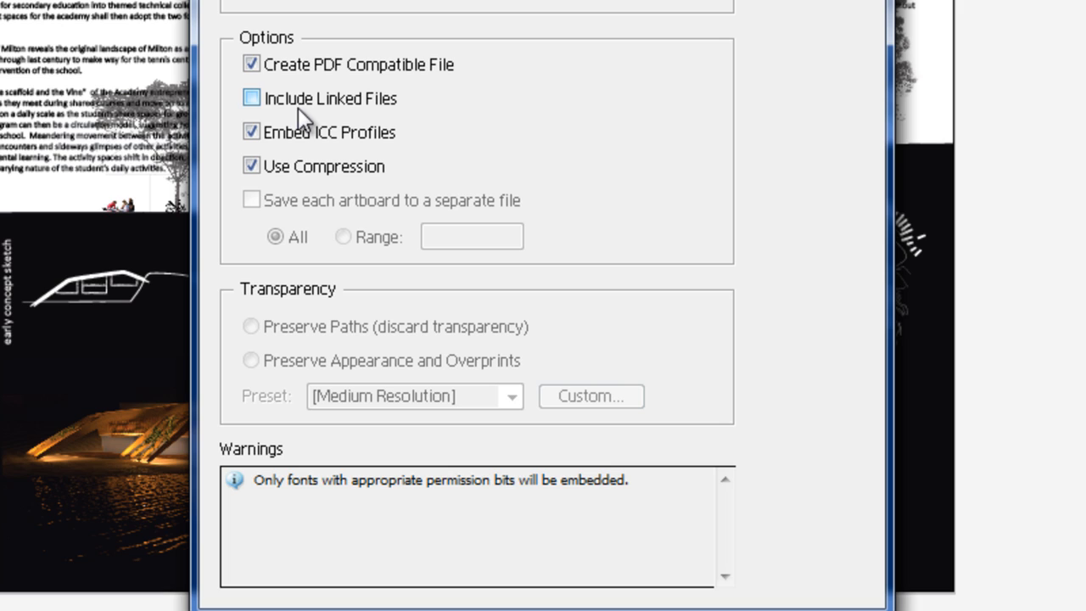
{"action": "left_click", "coordinate": [251, 97]}
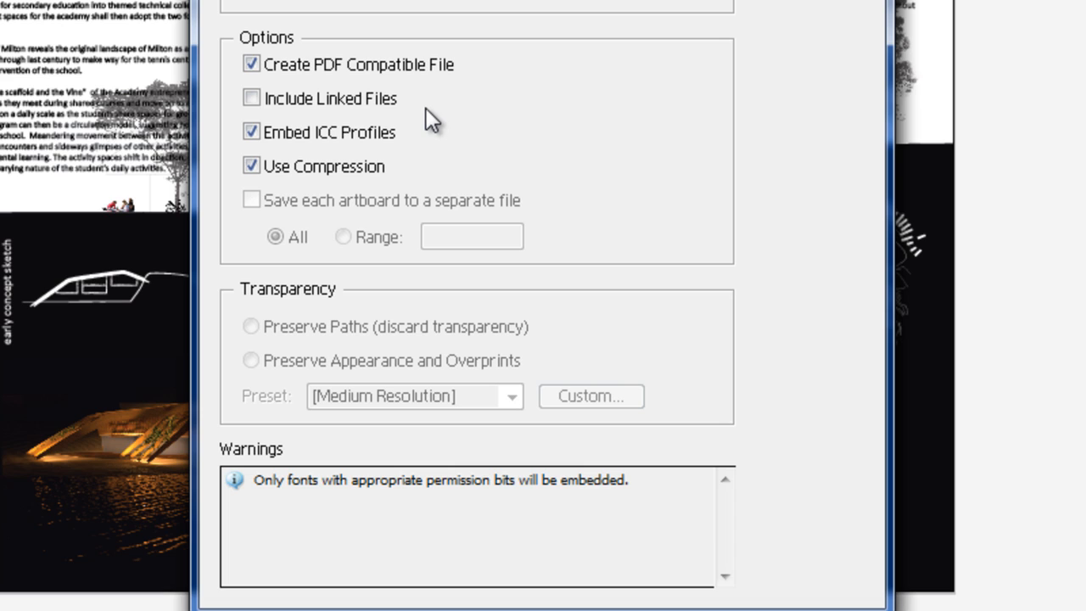
{"action": "left_click", "coordinate": [251, 96]}
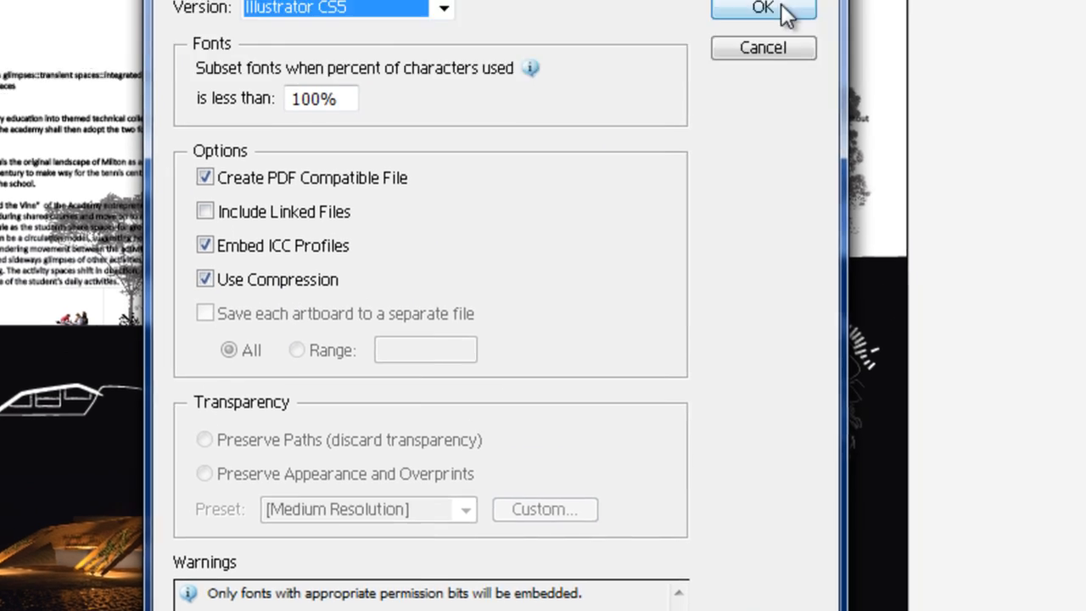
{"action": "left_click", "coordinate": [761, 7]}
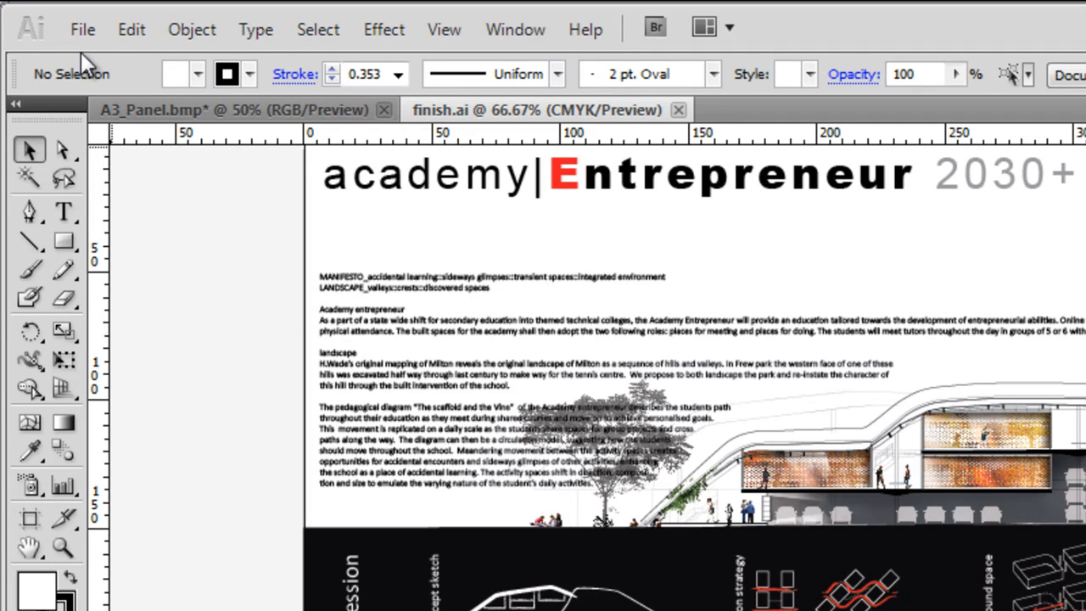
- Start a Save As of the panel as A3_panel.pdf in Adobe PDF format
{"action": "left_click", "coordinate": [81, 29]}
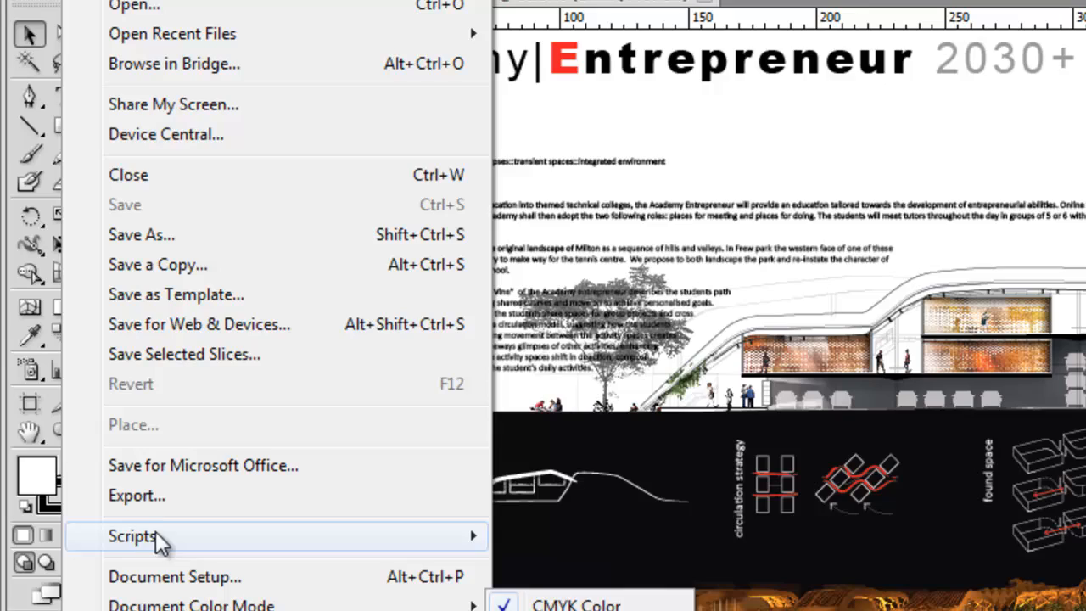
{"action": "mouse_move", "coordinate": [153, 246]}
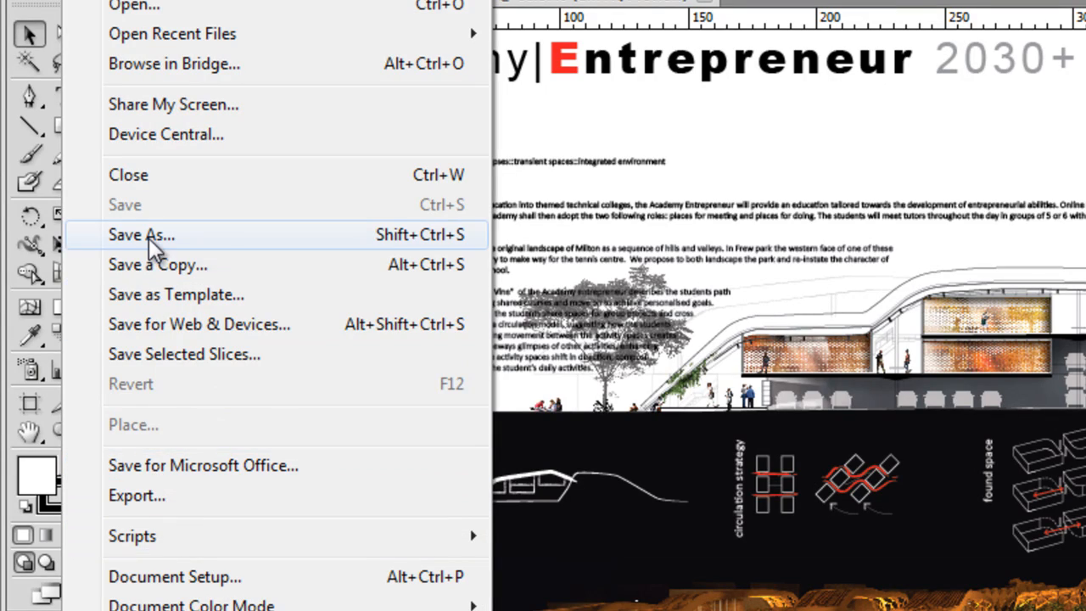
{"action": "left_click", "coordinate": [140, 234]}
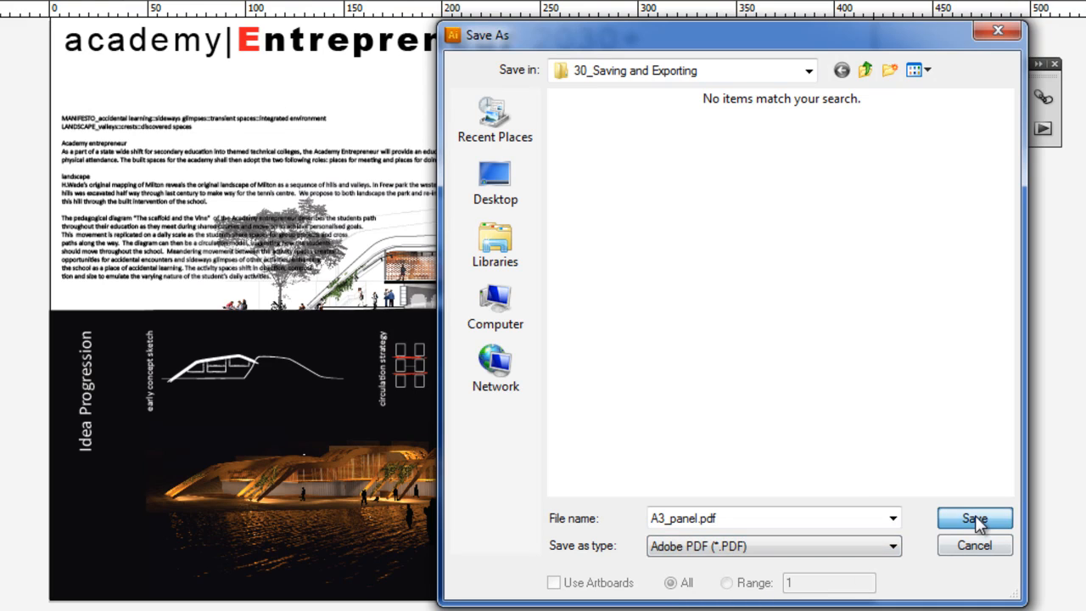
{"action": "left_click", "coordinate": [974, 520]}
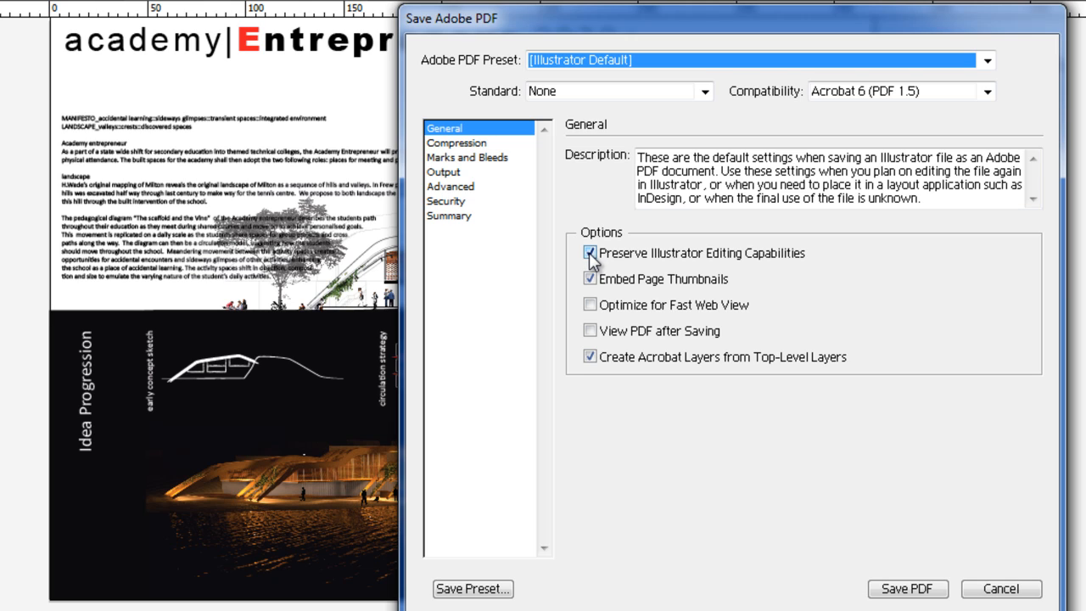
- Keep Illustrator editing capabilities and show the Compression category's color downsampling choices
{"action": "left_click", "coordinate": [457, 143]}
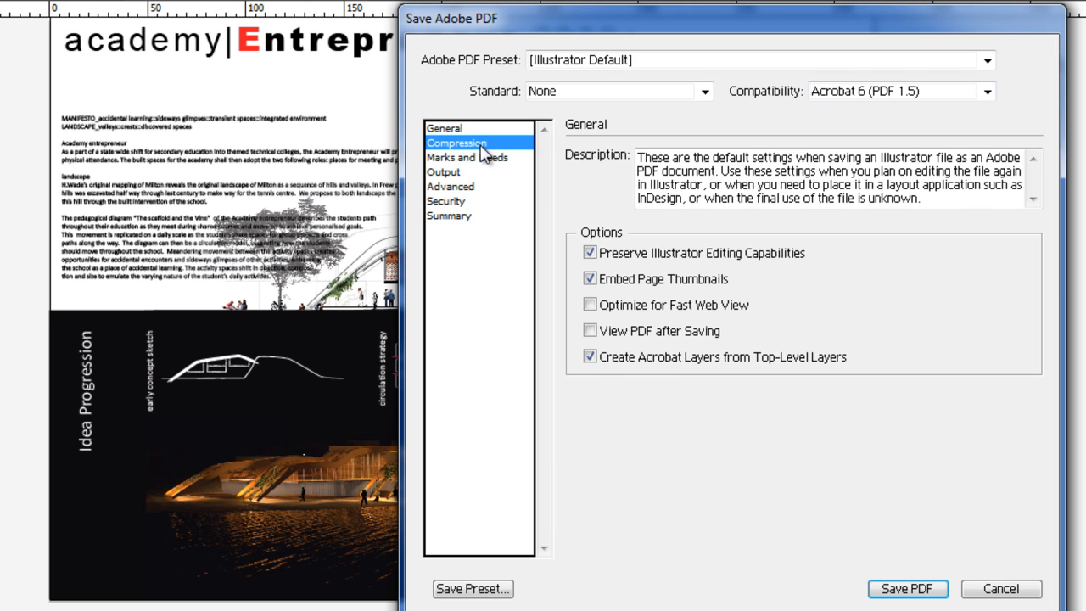
{"action": "left_click", "coordinate": [456, 143]}
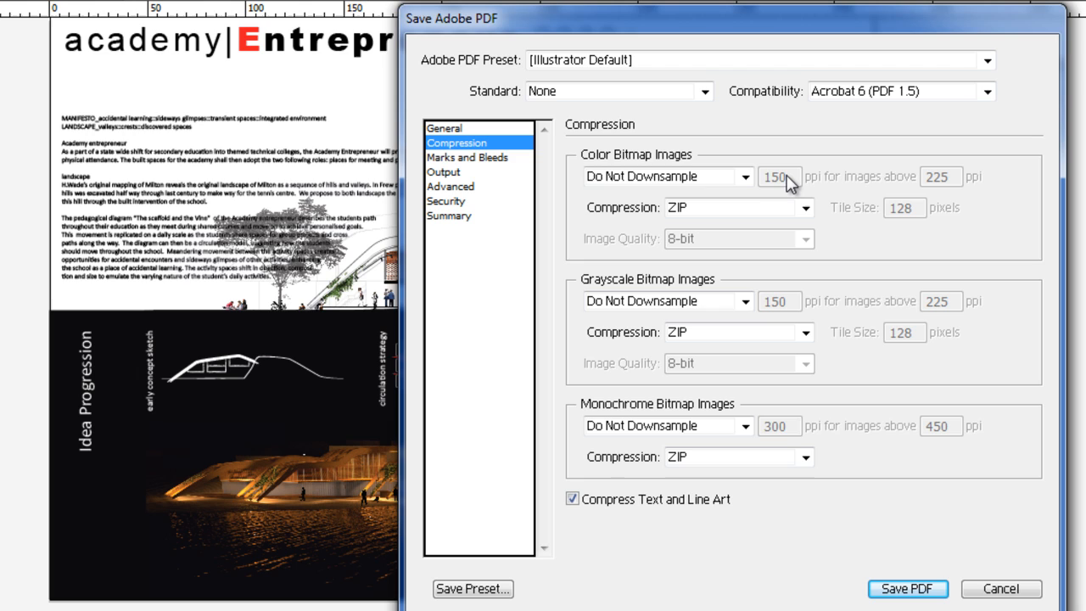
{"action": "left_click", "coordinate": [744, 177]}
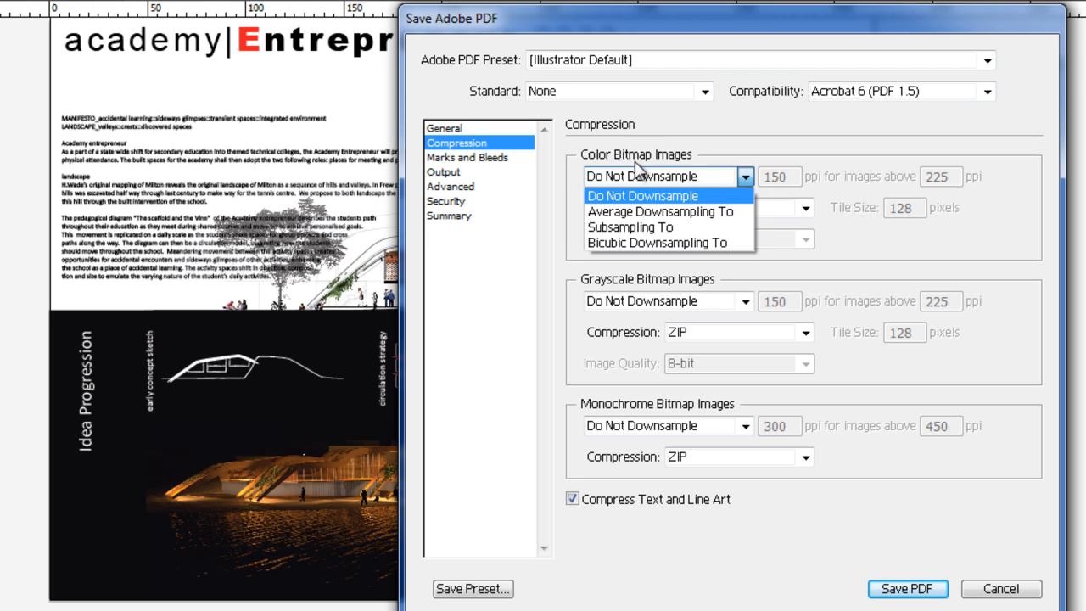
- Set color bitmap images to Average Downsampling at 150 ppi with ZIP compression
{"action": "left_click", "coordinate": [662, 211]}
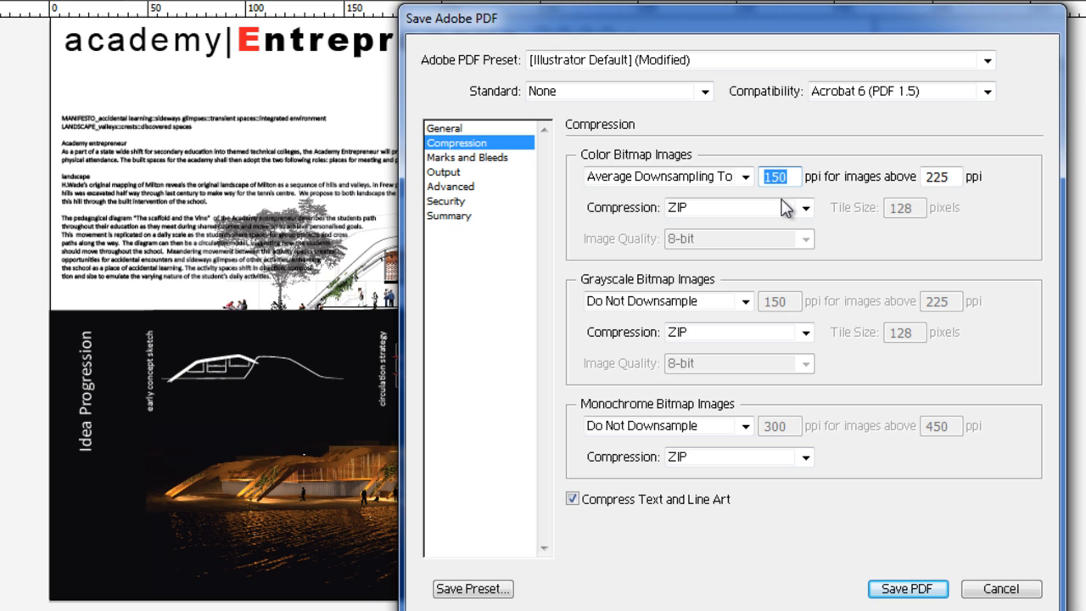
{"action": "left_click", "coordinate": [940, 176]}
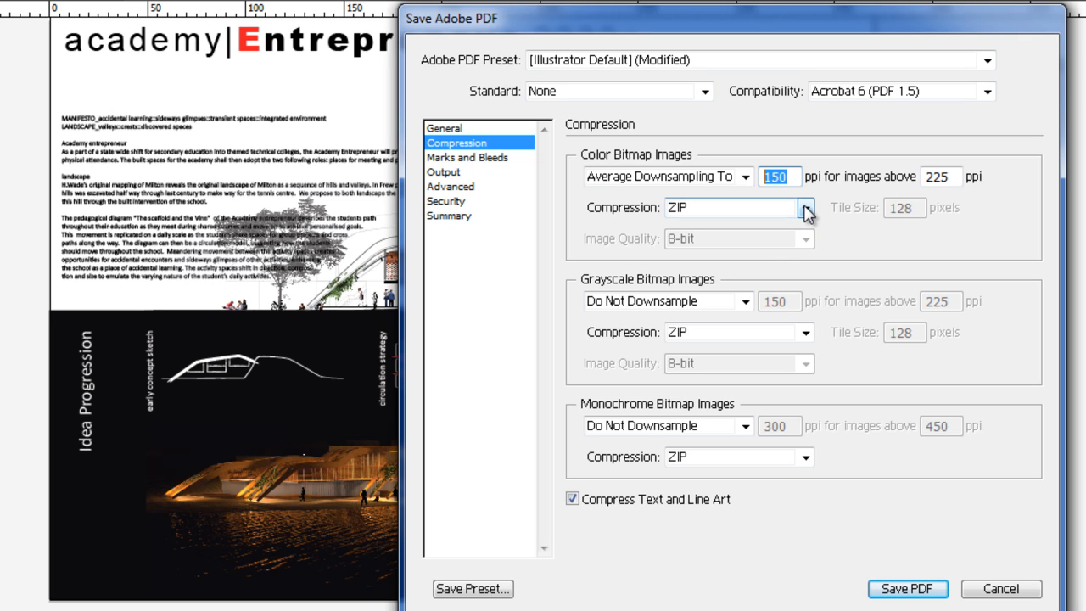
{"action": "mouse_move", "coordinate": [670, 223]}
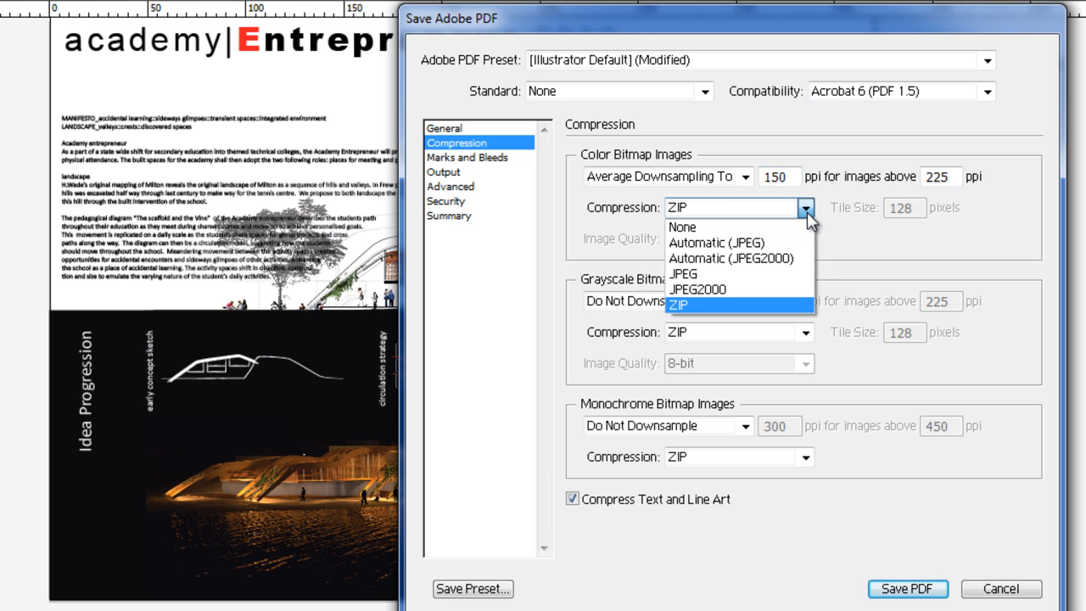
{"action": "left_click", "coordinate": [676, 304]}
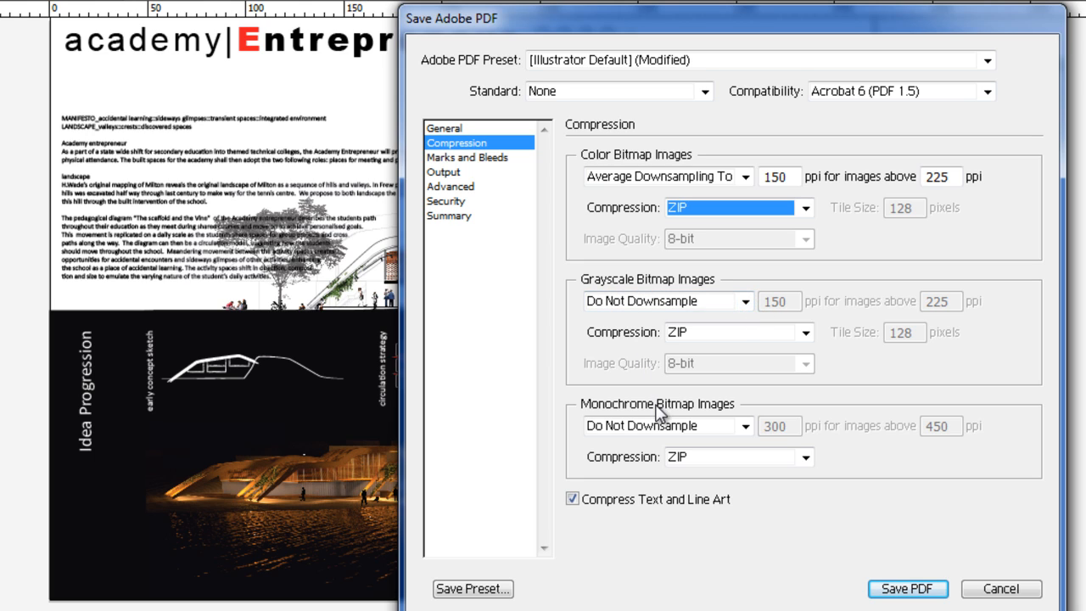
- Review Marks and Bleeds, Output and Summary pages, then write out A3_panel.pdf
{"action": "left_click", "coordinate": [468, 156]}
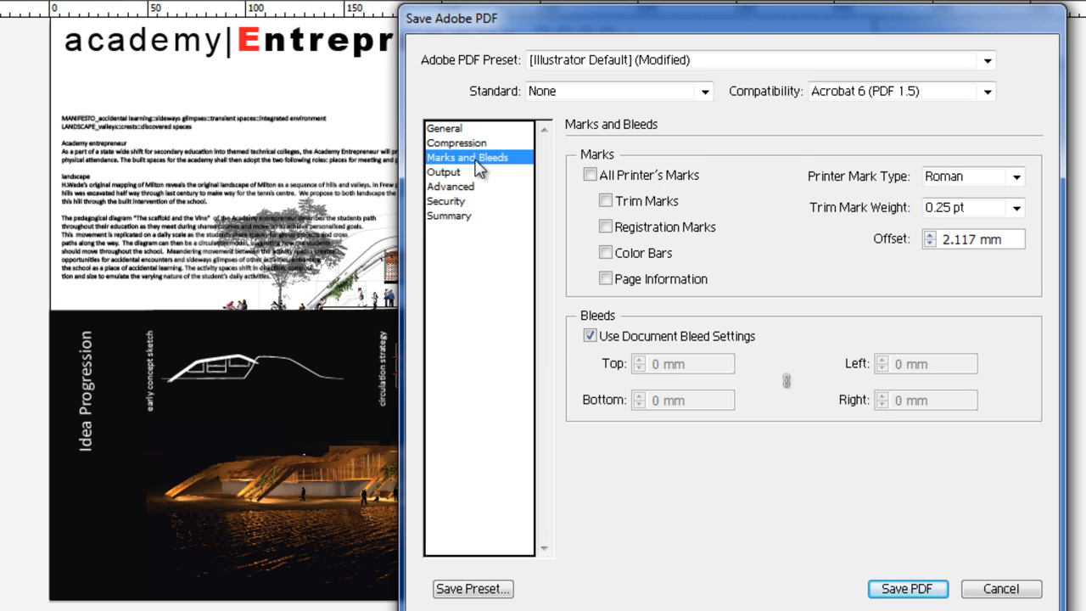
{"action": "left_click", "coordinate": [445, 172]}
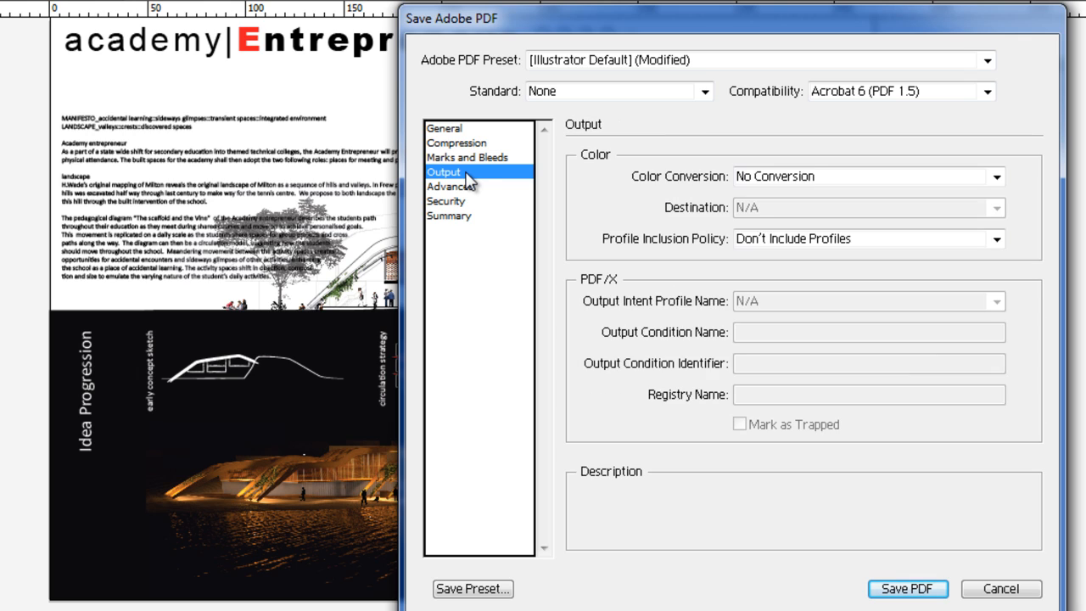
{"action": "left_click", "coordinate": [448, 214]}
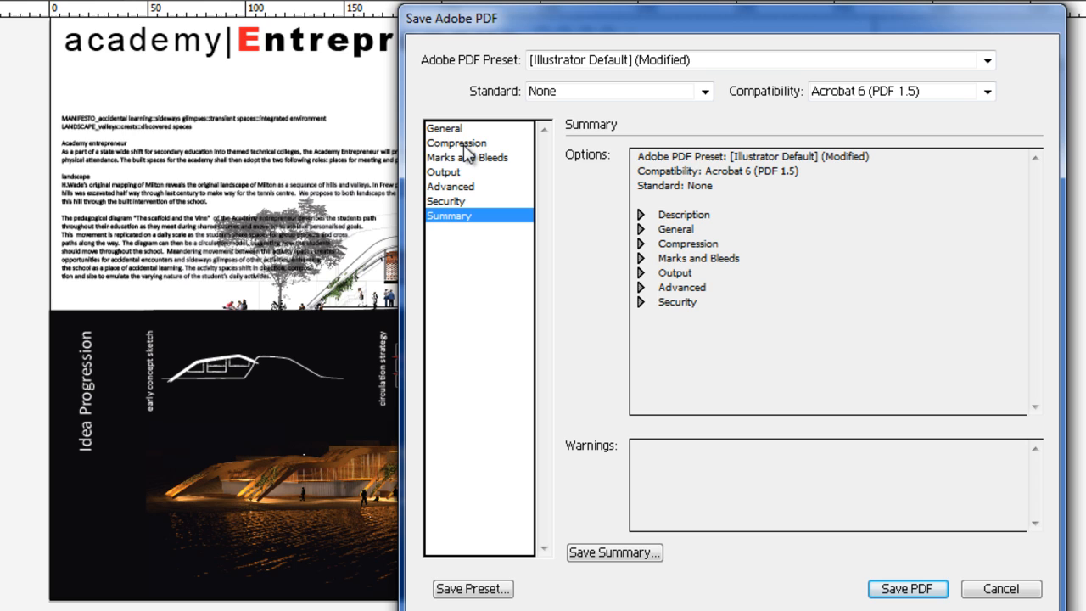
{"action": "left_click", "coordinate": [445, 129]}
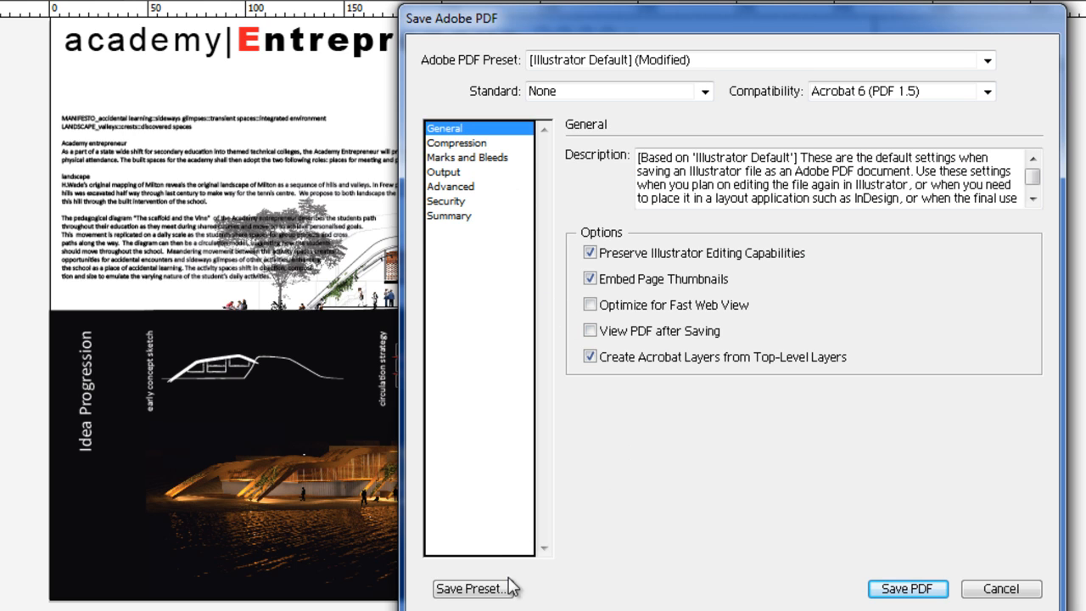
{"action": "mouse_move", "coordinate": [855, 585]}
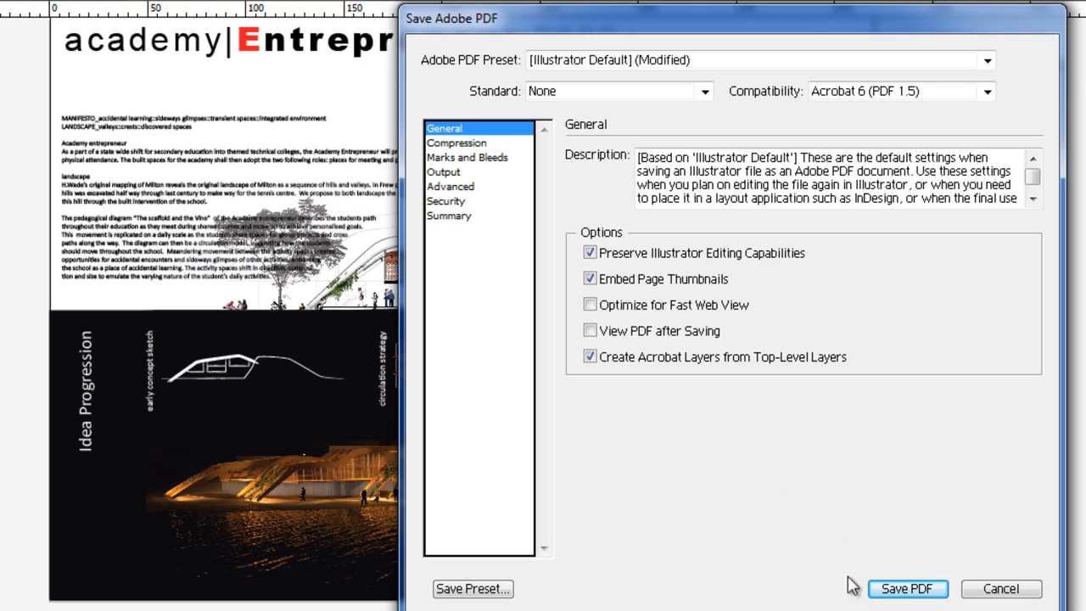
{"action": "left_click", "coordinate": [906, 587]}
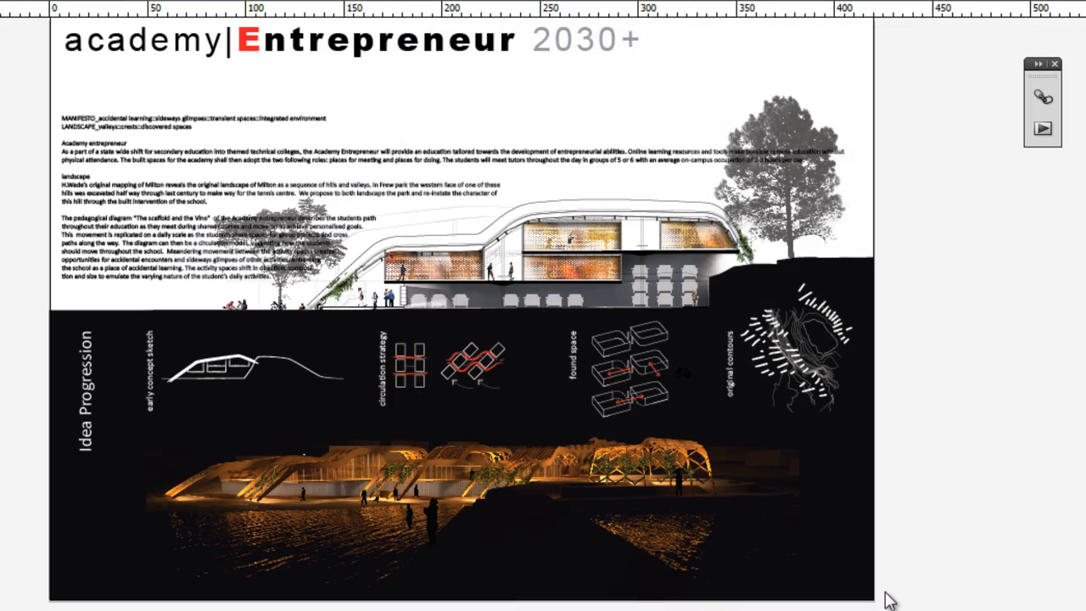